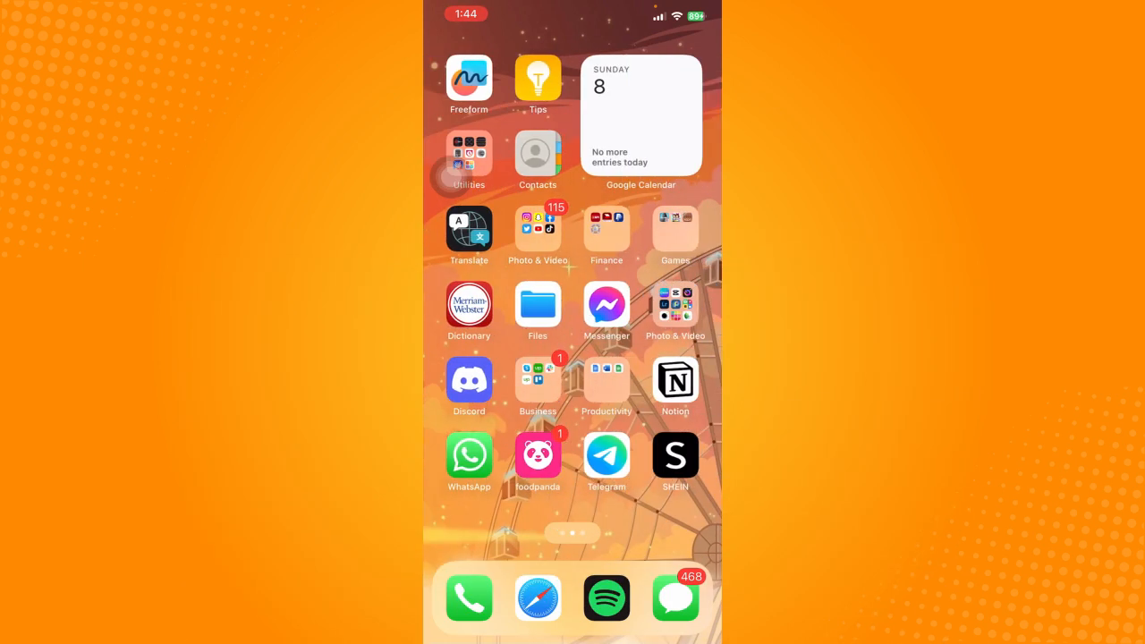
Scroll the Bee conversation in Messenger to bring the 'hello' message into view
scroll(down, 3)
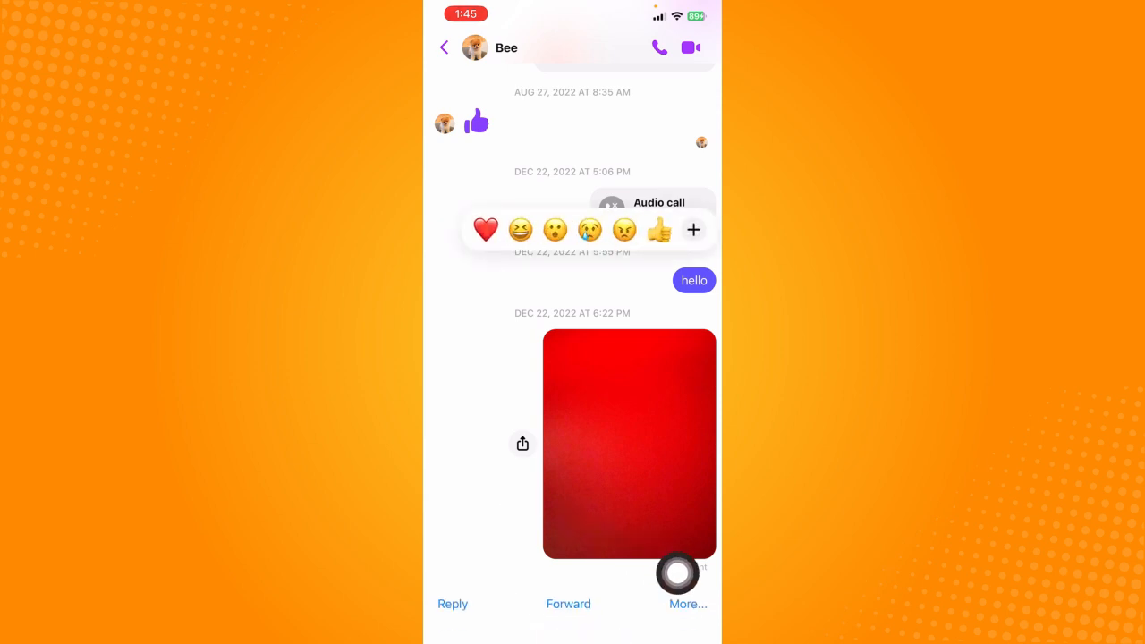
Unsend the 'hello' message to Bee for everyone via More and Unsend
click(688, 604)
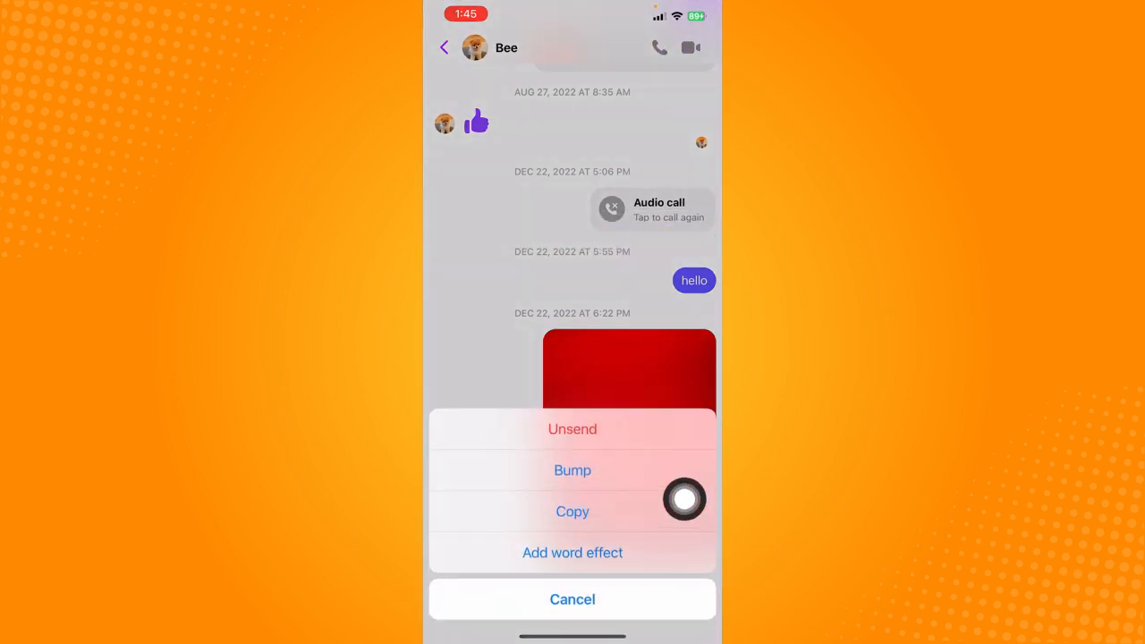
click(572, 429)
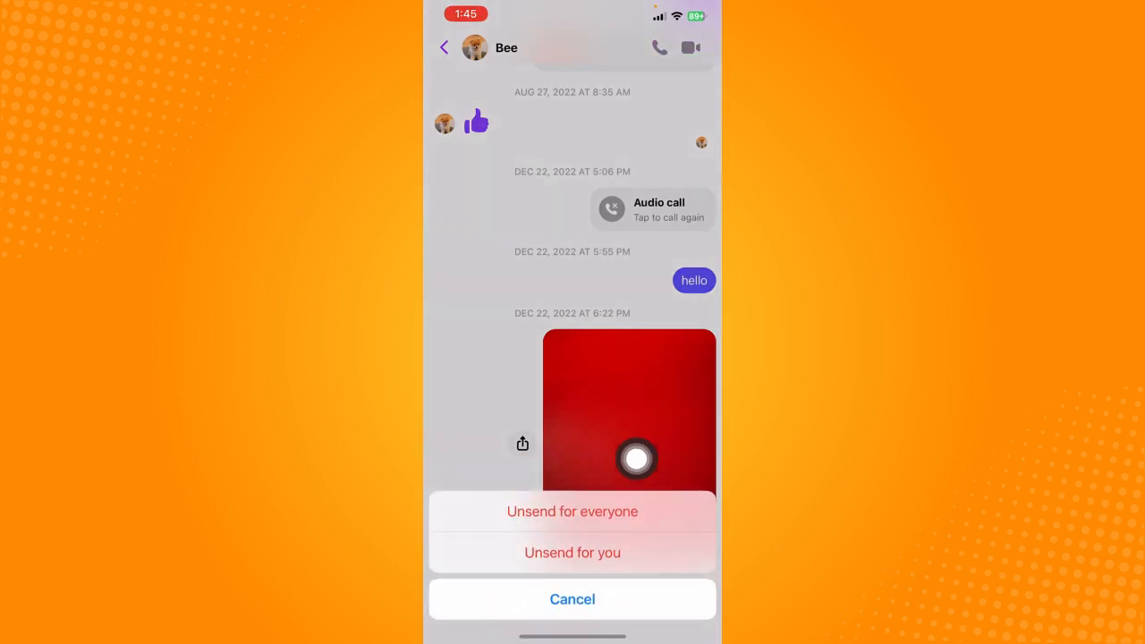
click(573, 511)
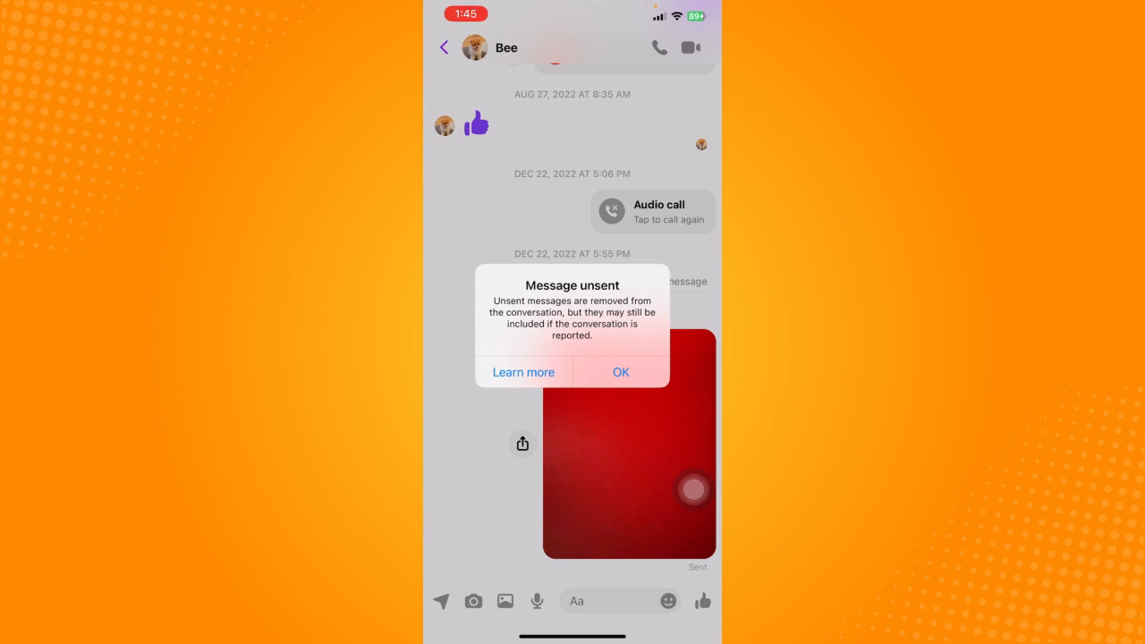
click(622, 373)
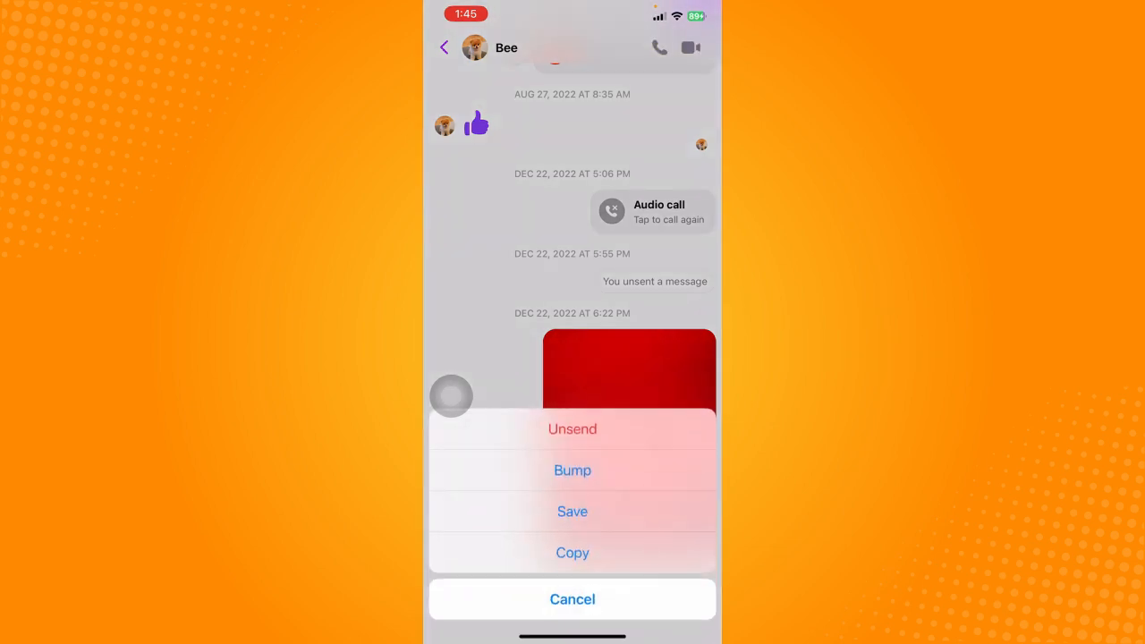
Remove the red image message for everyone with Unsend for everyone
click(572, 428)
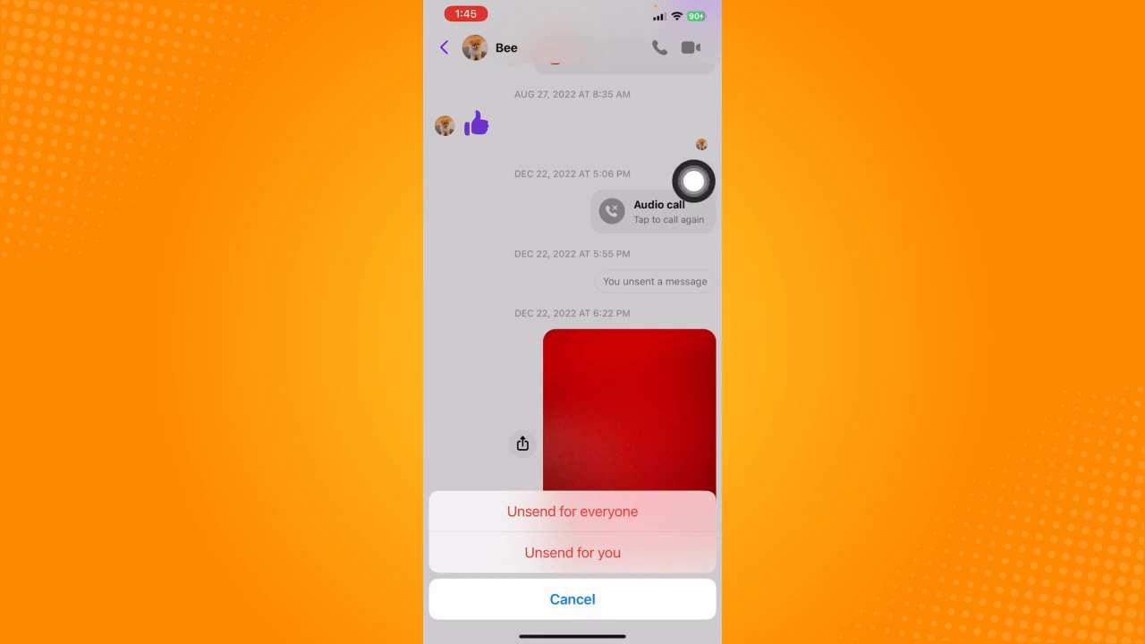
click(572, 511)
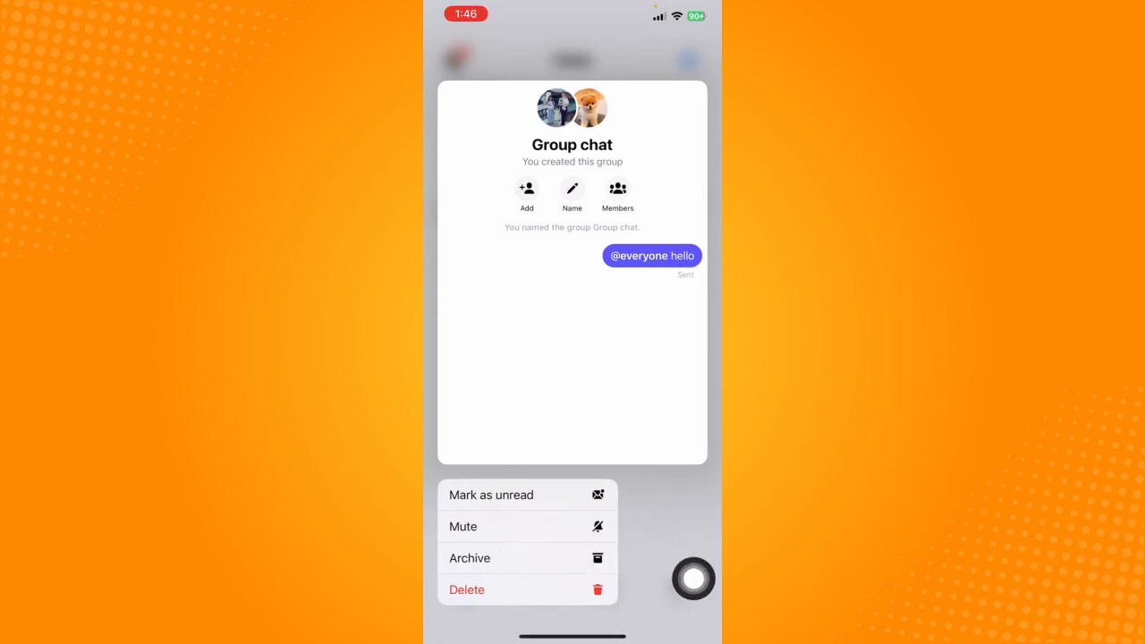
Delete the Group chat conversation and confirm the deletion, leaving Bee and Marketplace
click(466, 589)
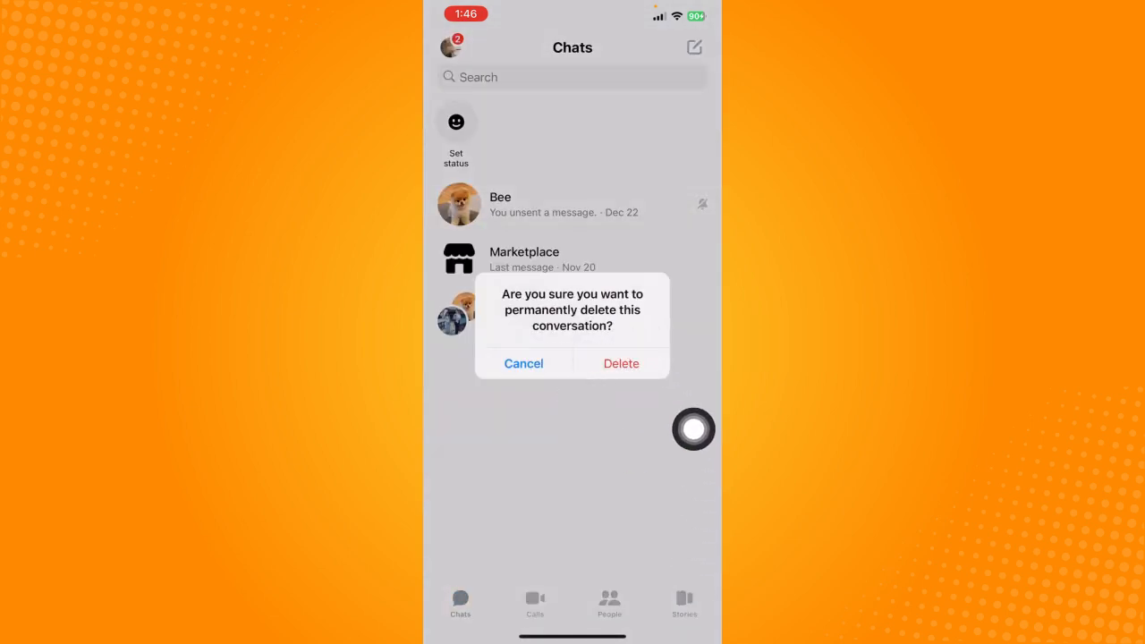
click(621, 363)
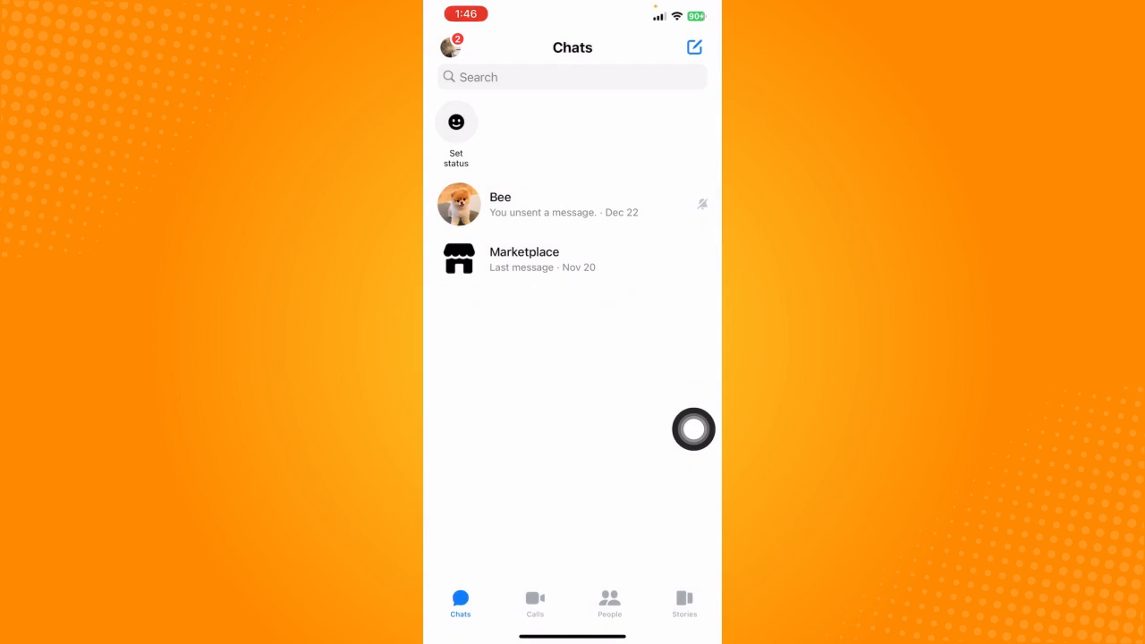